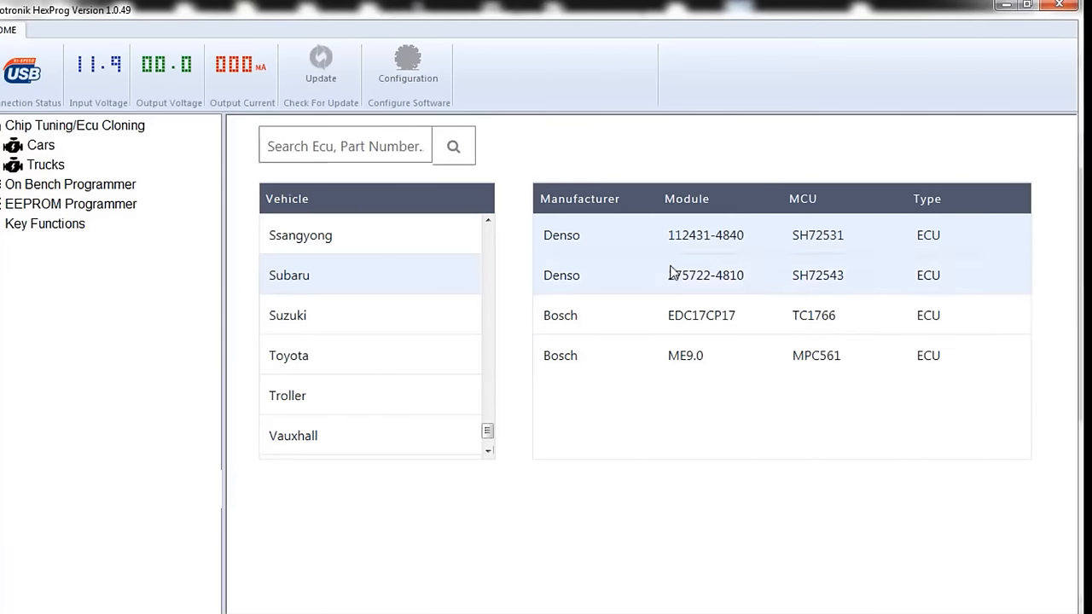
left_click(706, 275)
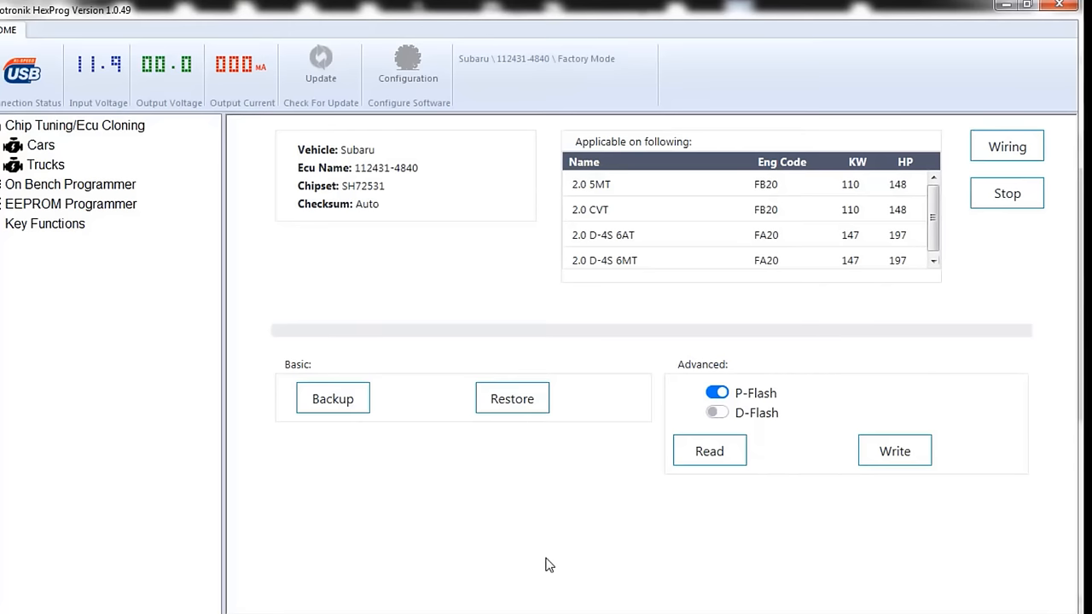
mouse_move(470, 577)
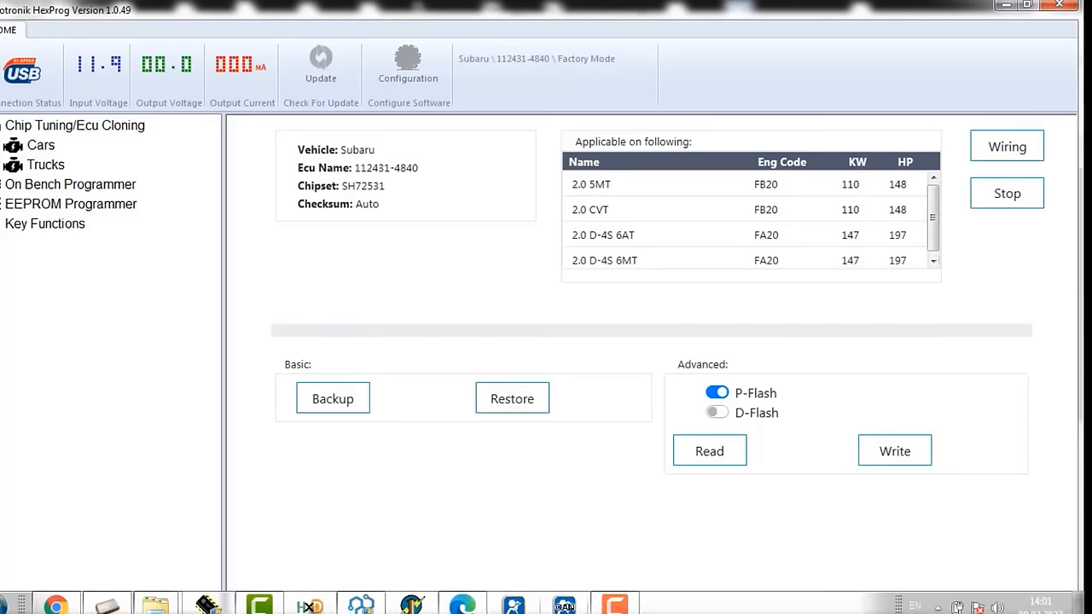
left_click(1007, 146)
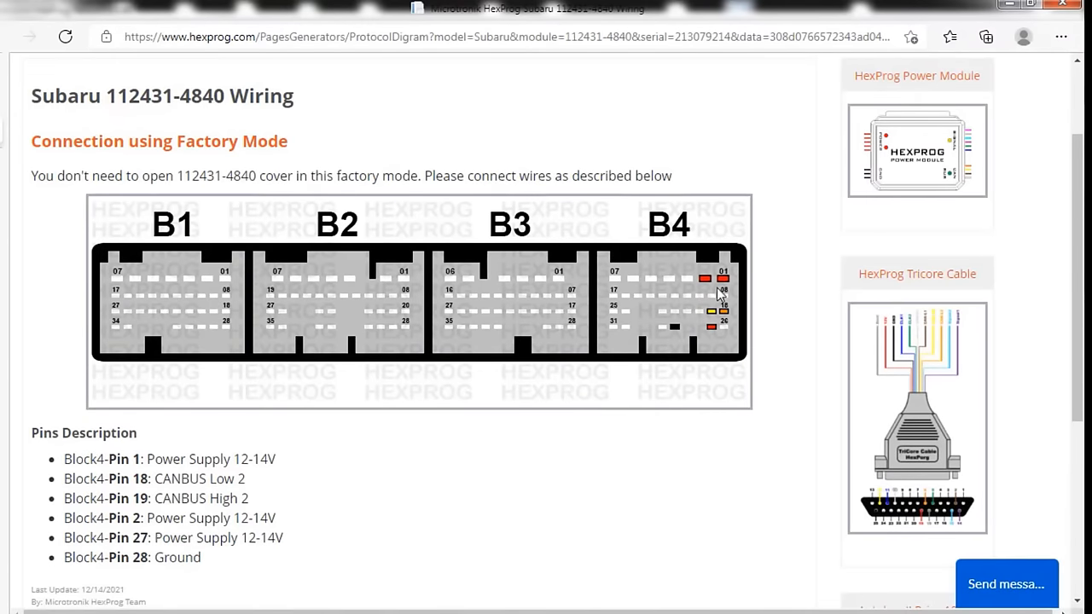
mouse_move(703, 280)
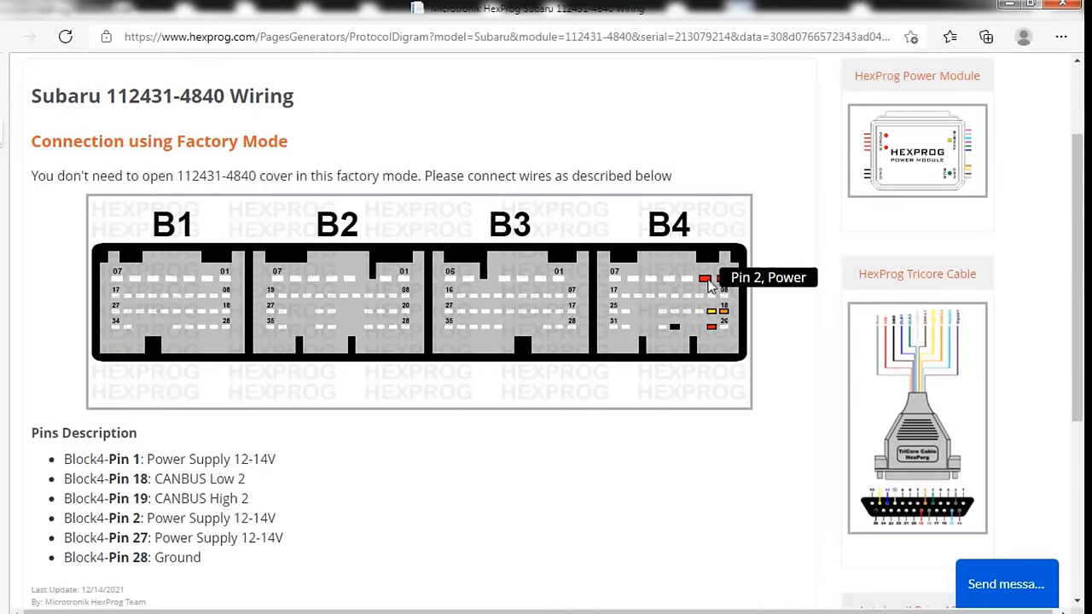
mouse_move(724, 322)
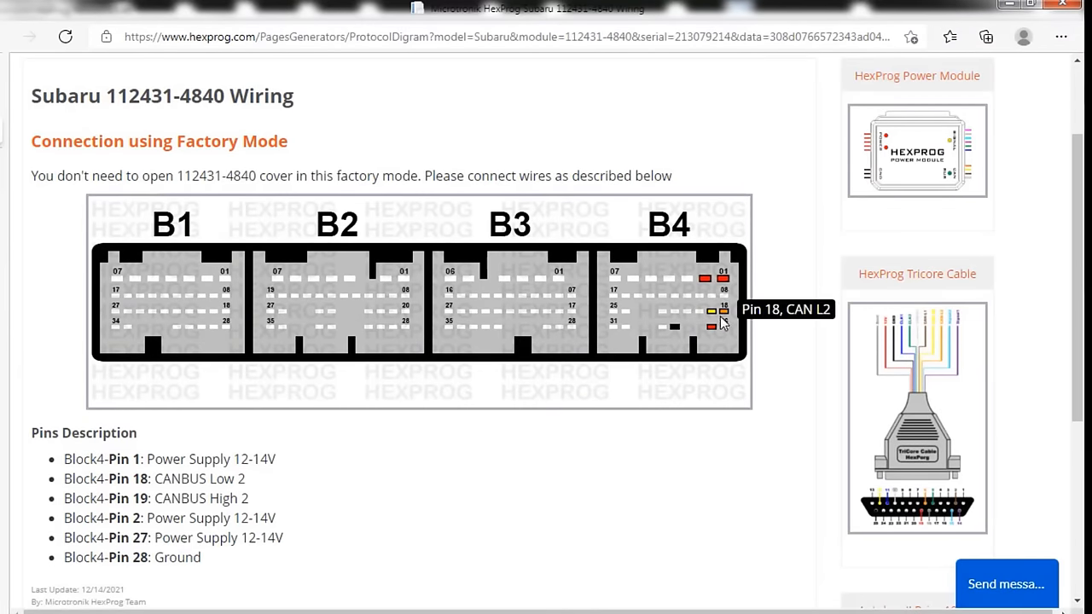
mouse_move(713, 326)
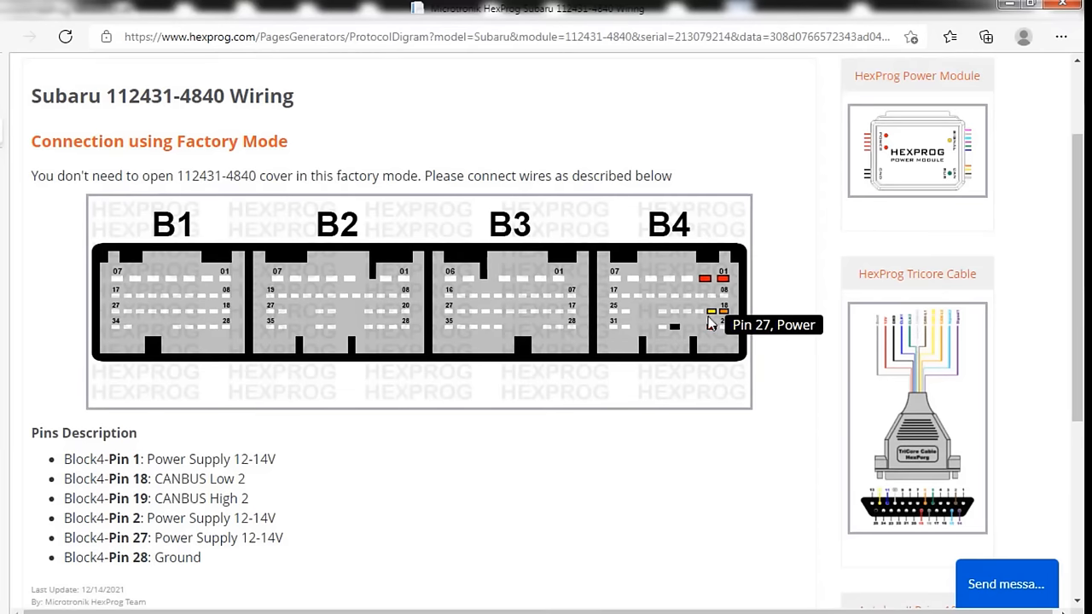
mouse_move(3, 309)
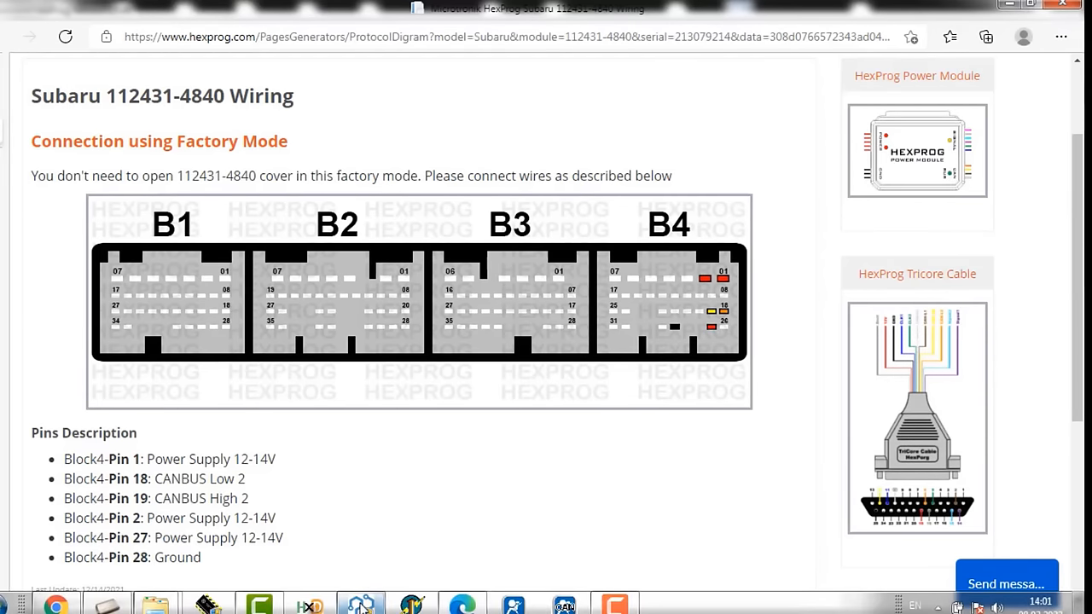
- Back in HexProg, start a Read under Advanced and toggle the memory area to D-Flash
left_click(360, 605)
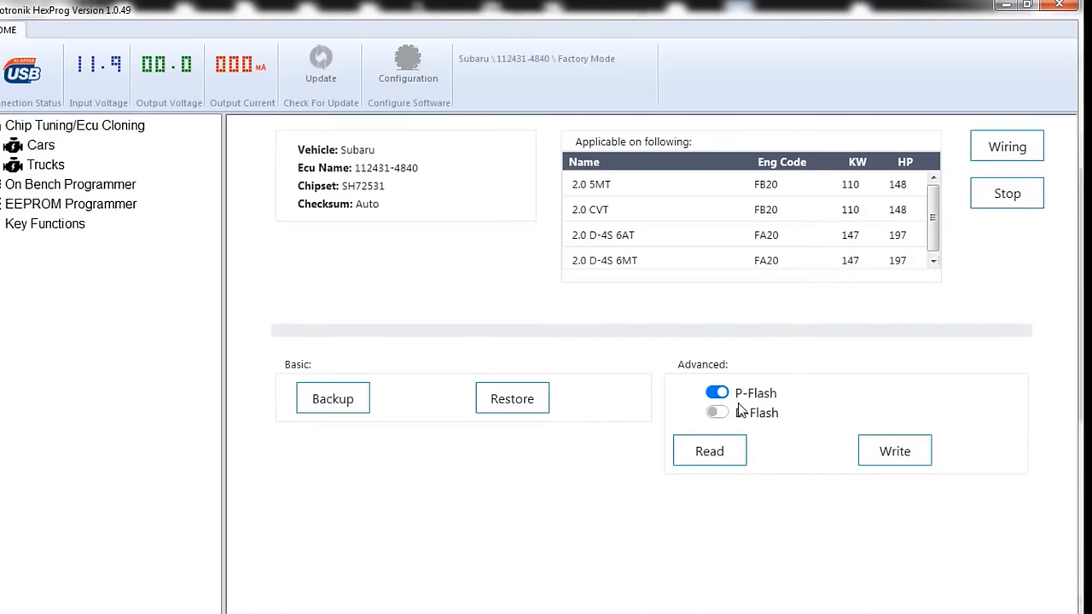
left_click(710, 450)
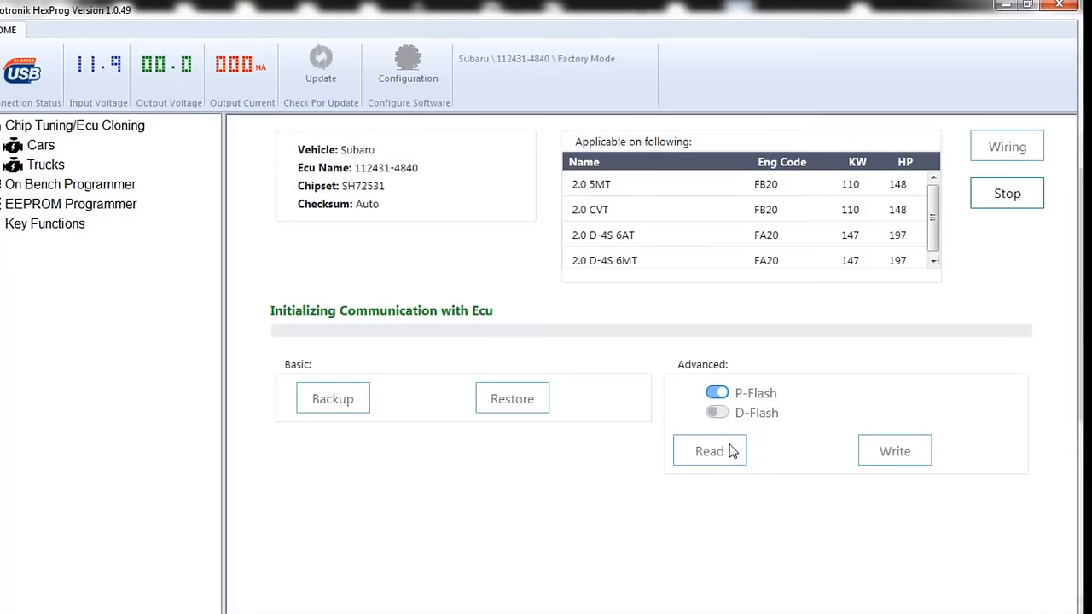
left_click(709, 451)
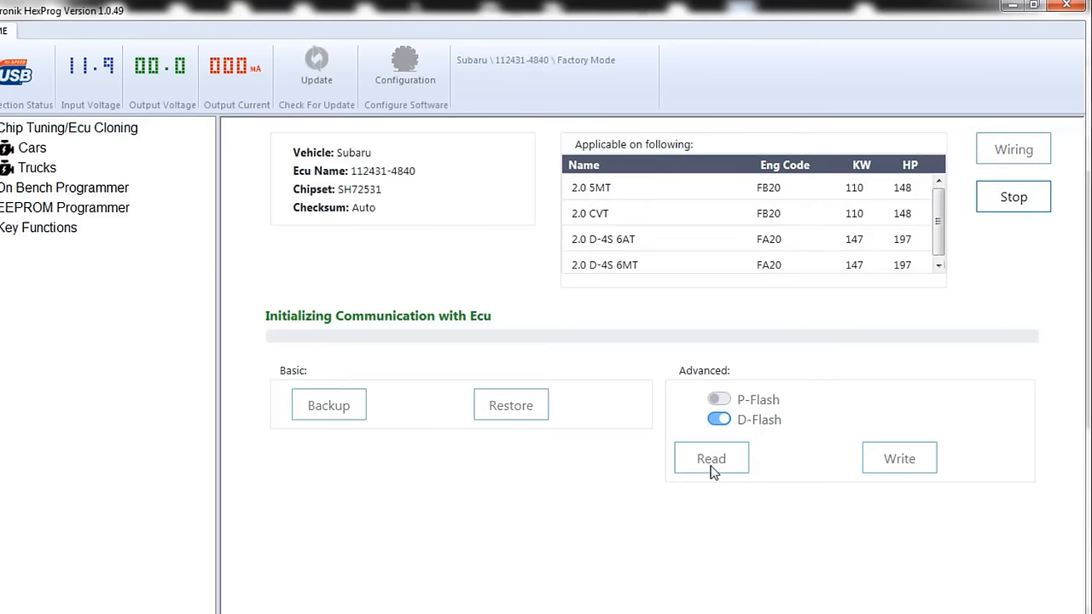
- Read the D-Flash and save it to the Desktop prefixed 'Subaru ECU ORIG_'
left_click(710, 458)
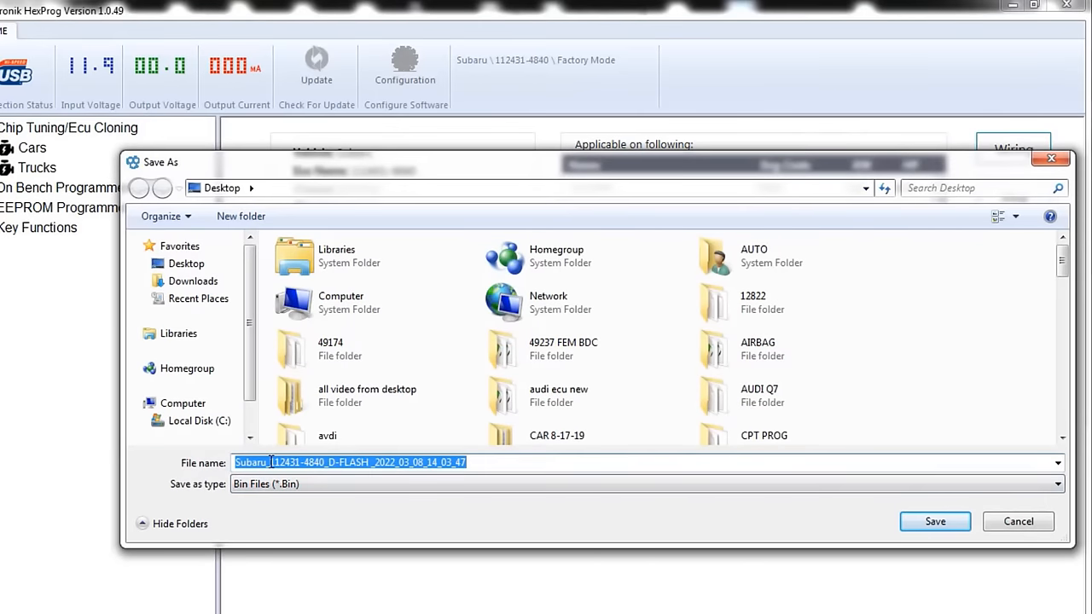
left_click(311, 512)
type("ECU O")
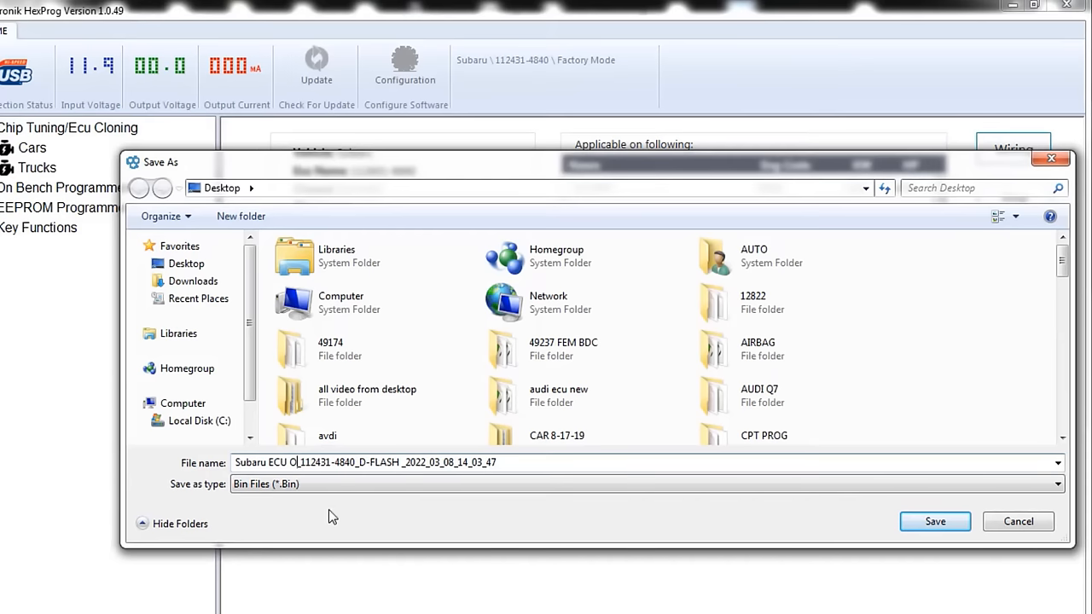
type("RIG")
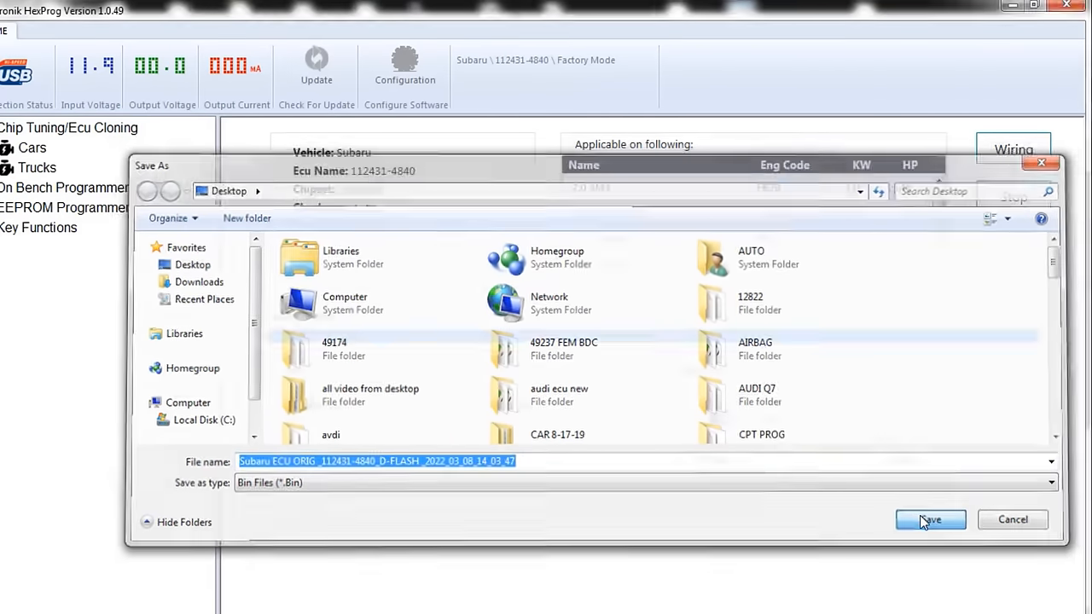
left_click(930, 519)
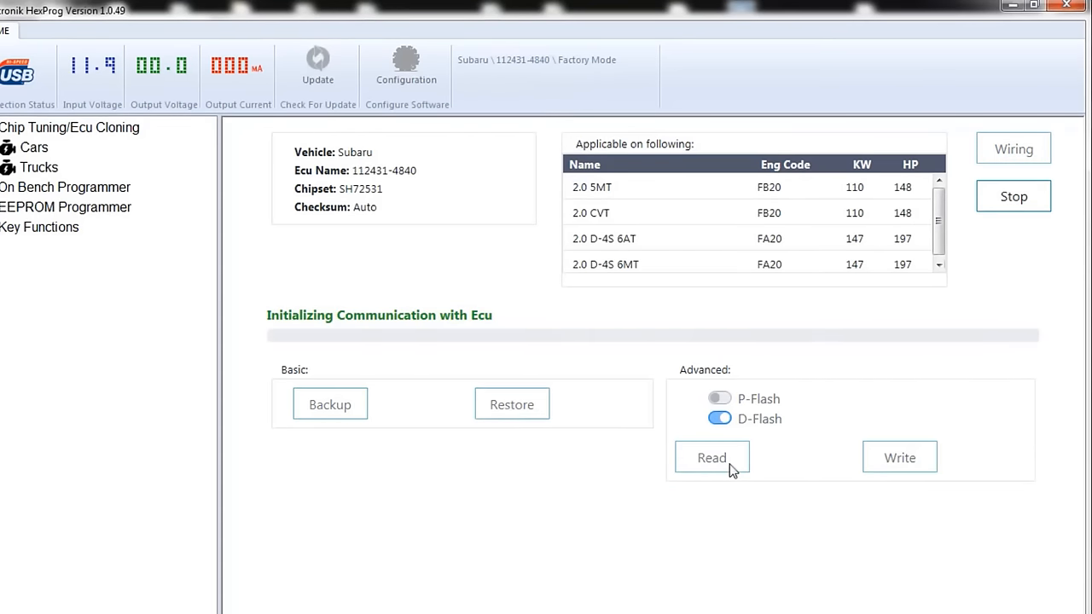
- Finish the new ECU's D-Flash read and save it as the 'Subaru ECU NEW_' D-Flash bin
left_click(711, 458)
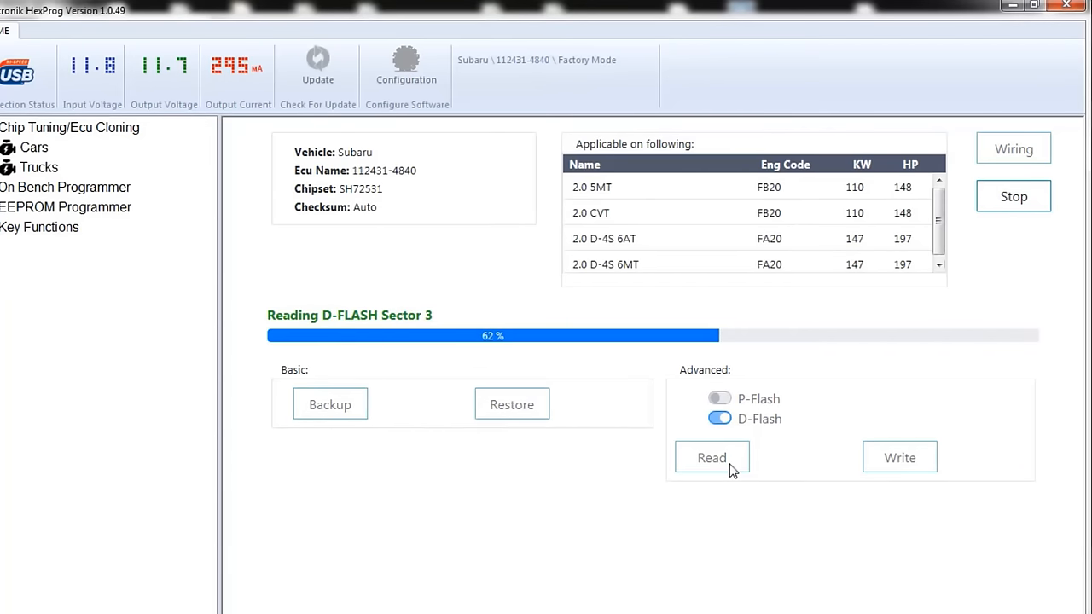
left_click(712, 457)
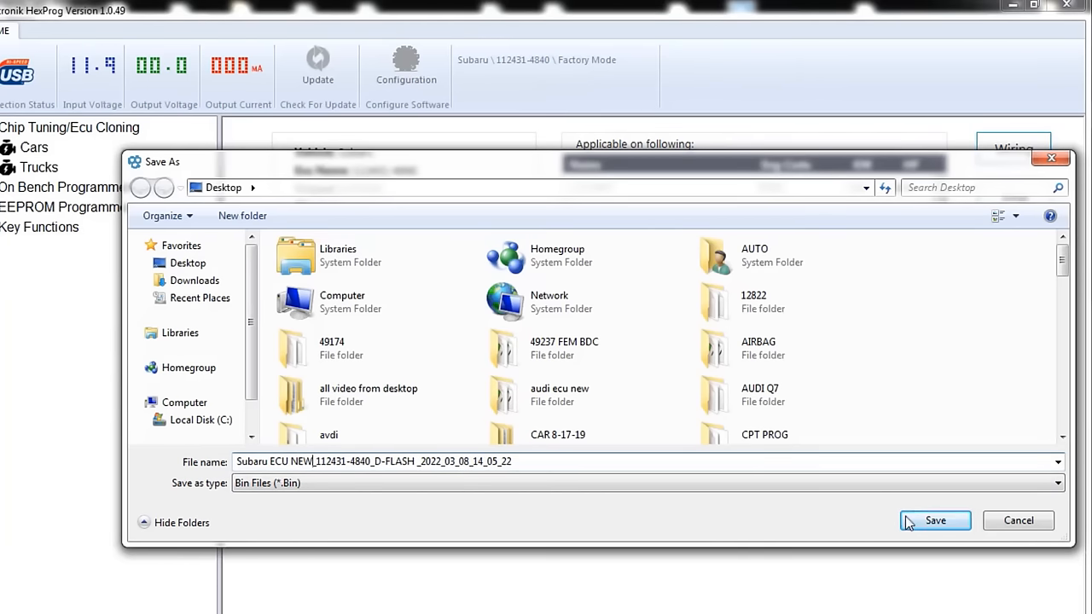
left_click(935, 521)
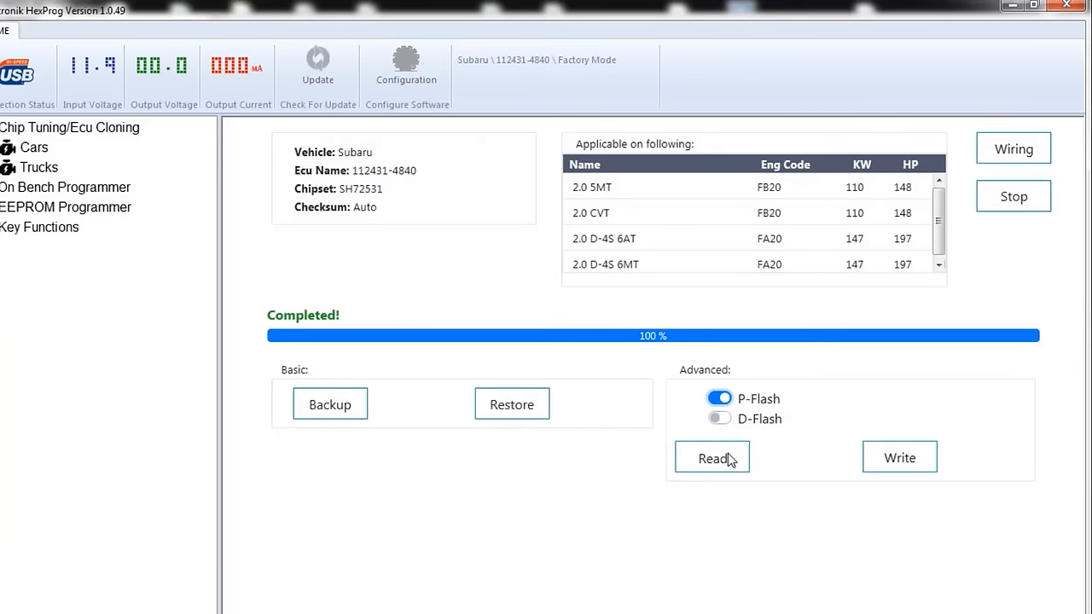
- Run a P-Flash read so HexProg proposes a P-Flash bin file to save
left_click(712, 458)
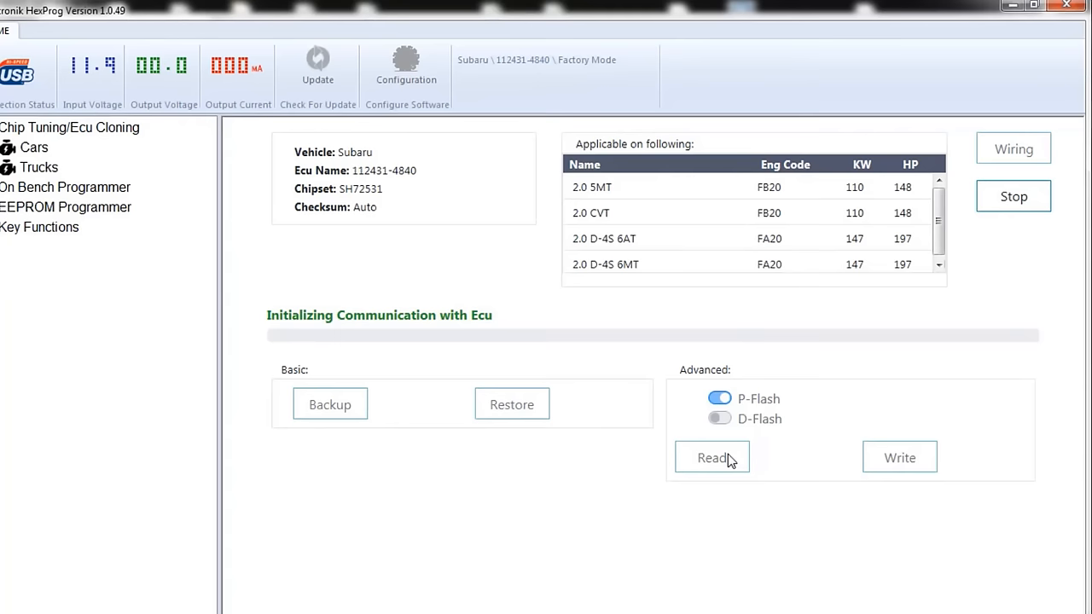
left_click(713, 458)
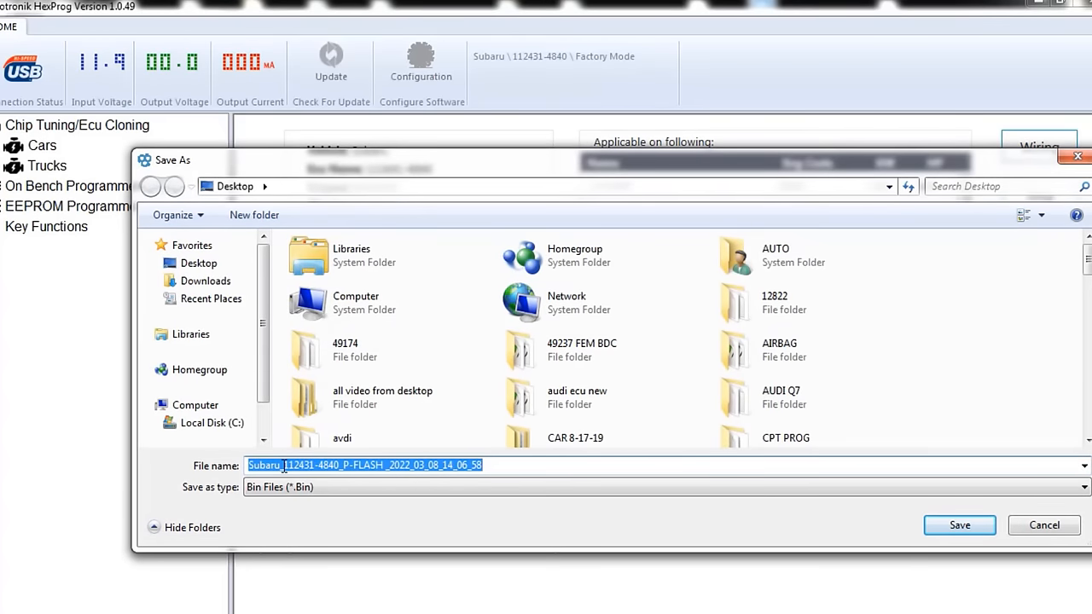
left_click(307, 529)
type(" ECU NEW")
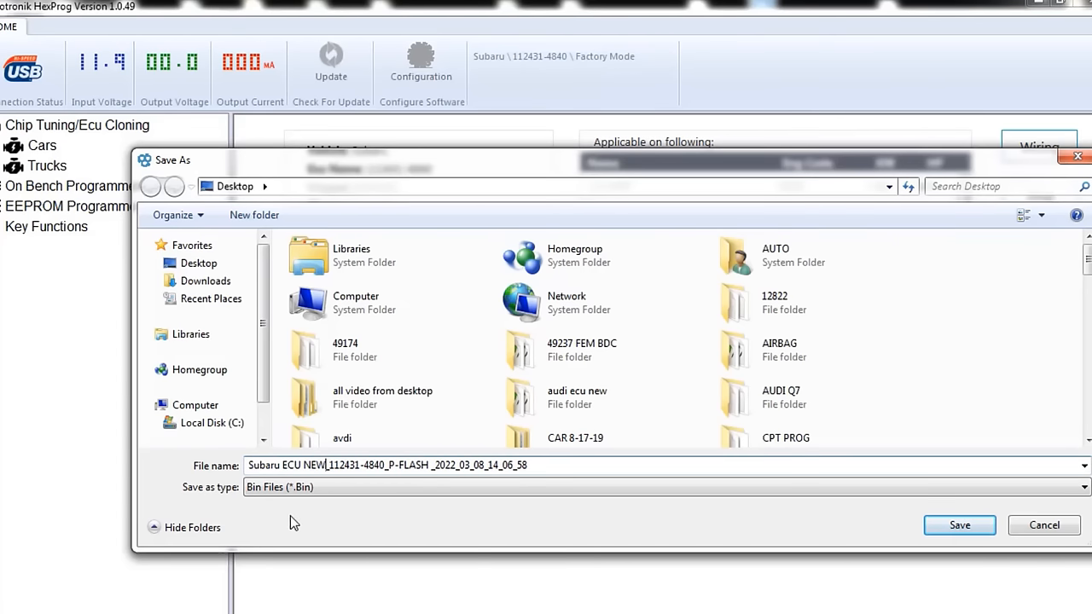
left_click(959, 526)
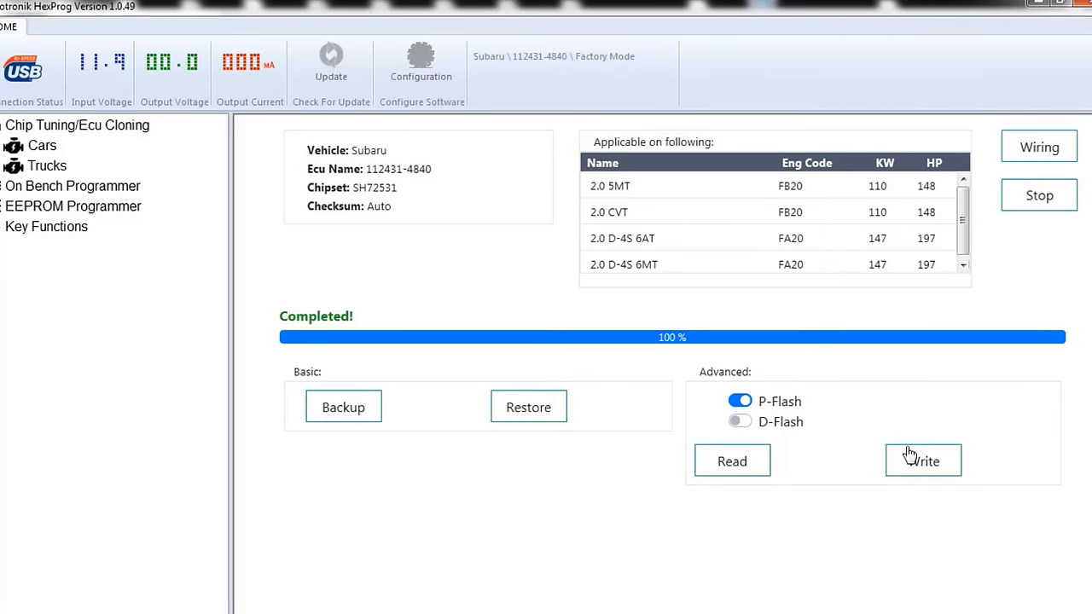
- Start a P-Flash Write, search 'SU' in the file picker, then cancel without choosing
left_click(923, 461)
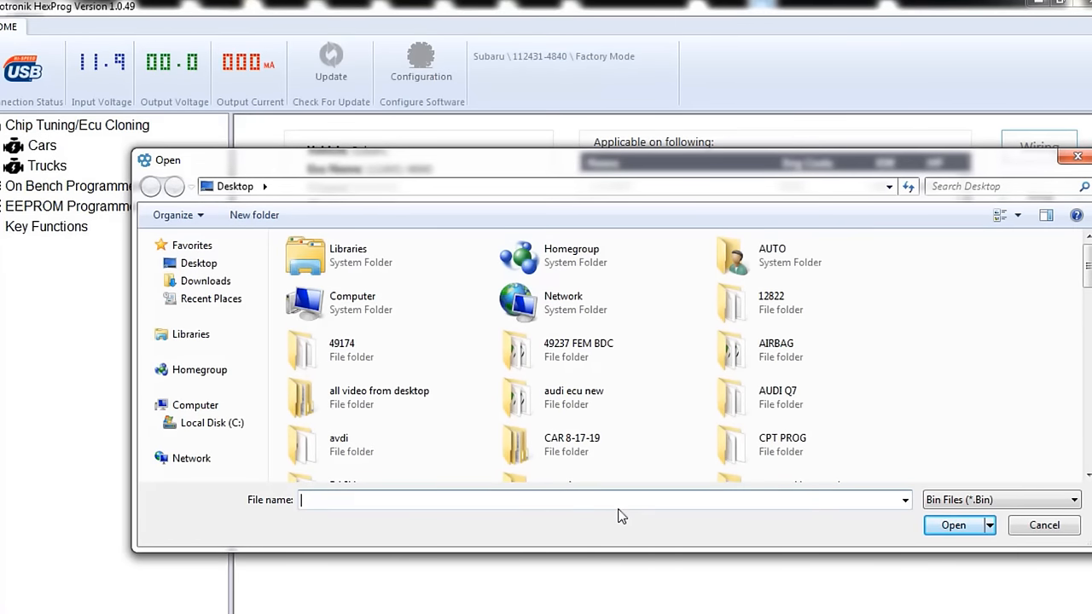
type("S")
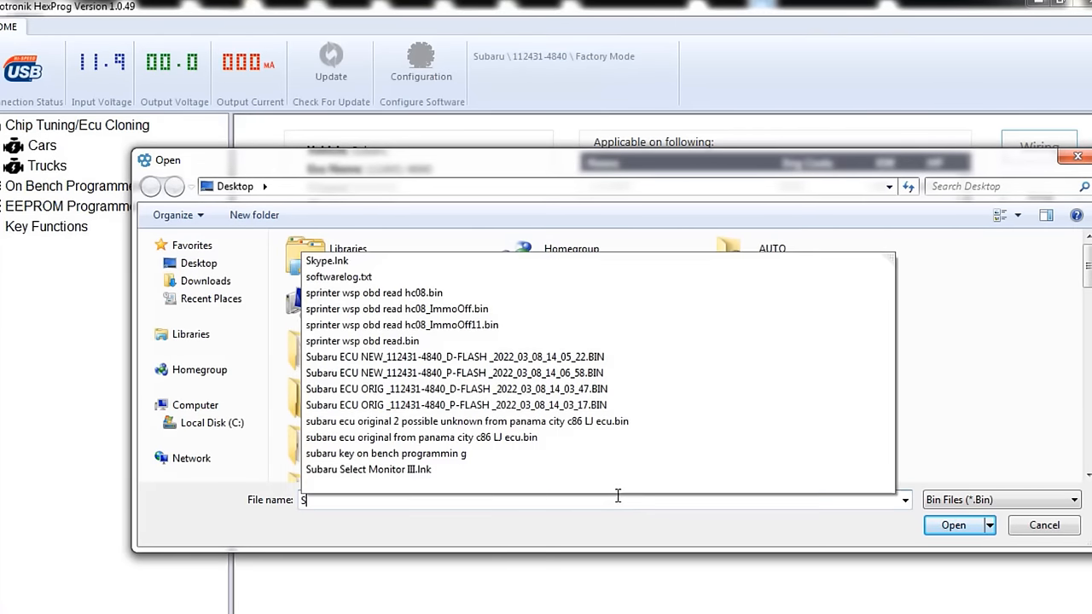
type("U")
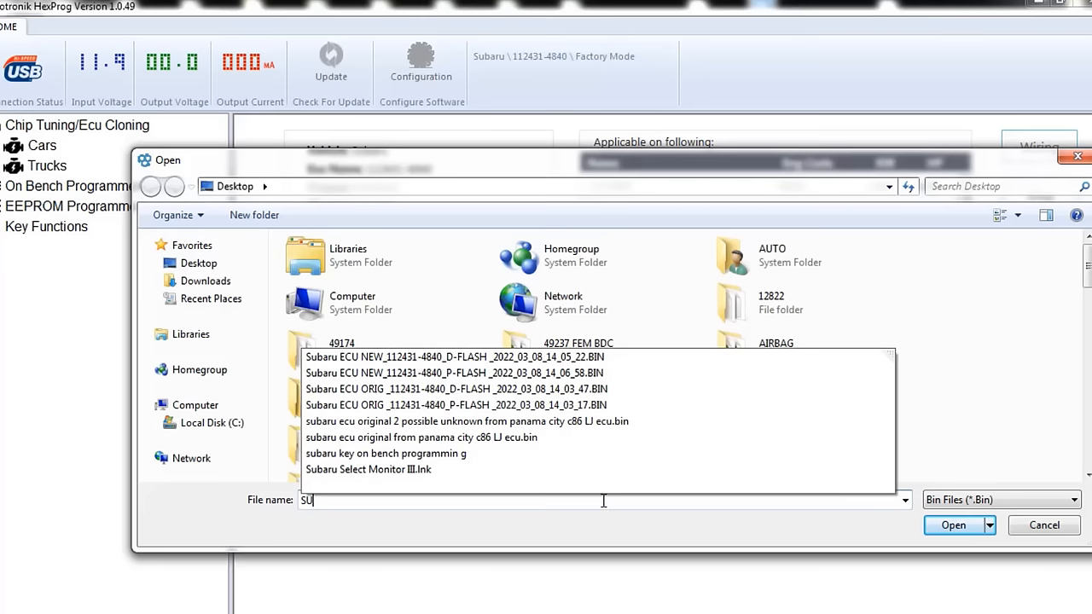
left_click(467, 422)
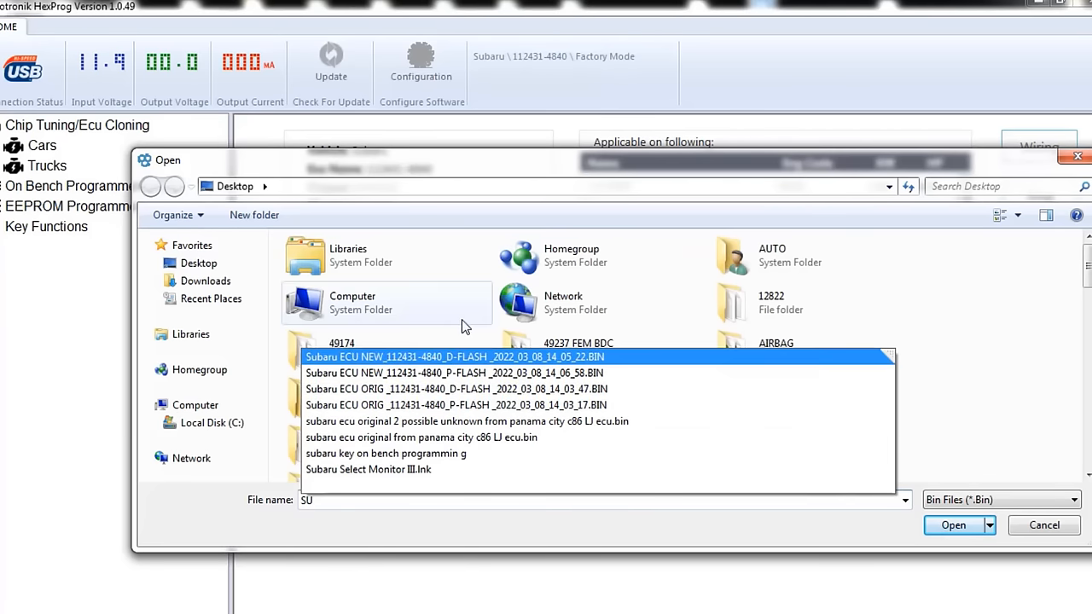
left_click(953, 526)
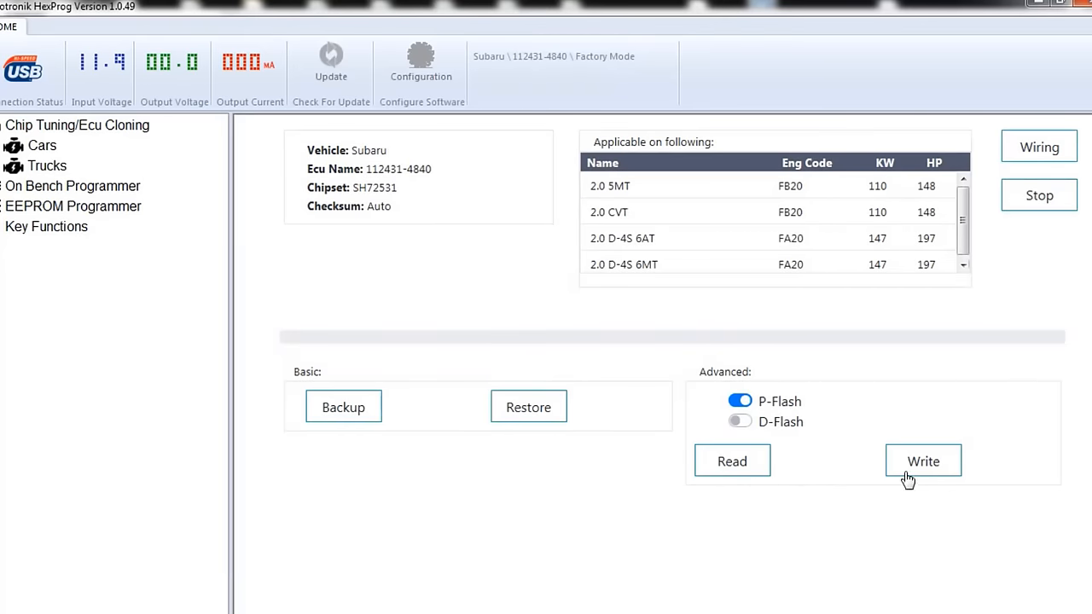
- Reopen the Write picker and select the Subaru ECU ORIG P-FLASH .BIN file
left_click(923, 461)
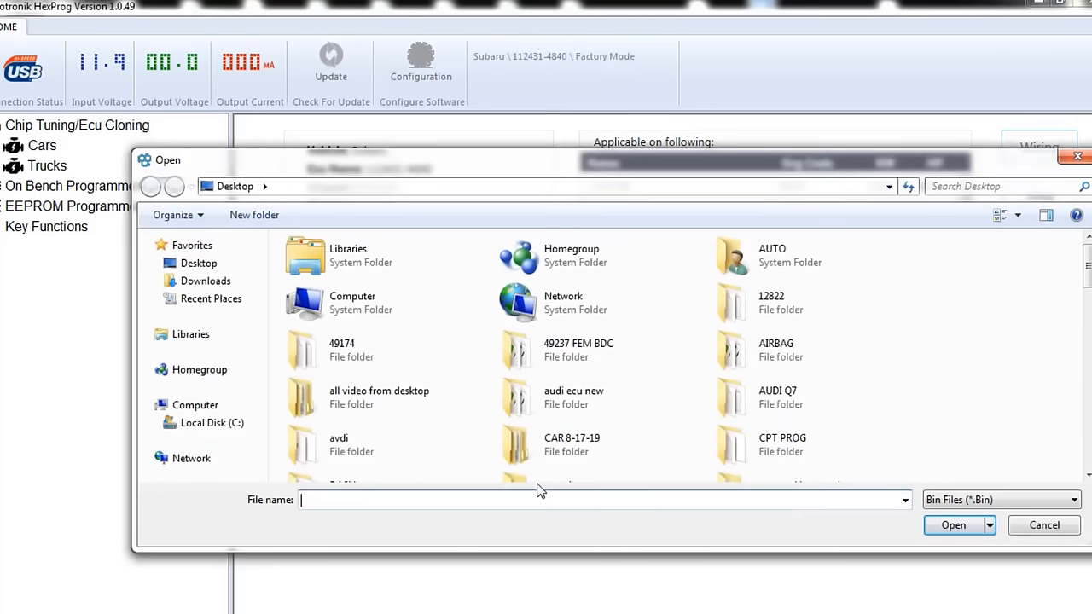
type("SU")
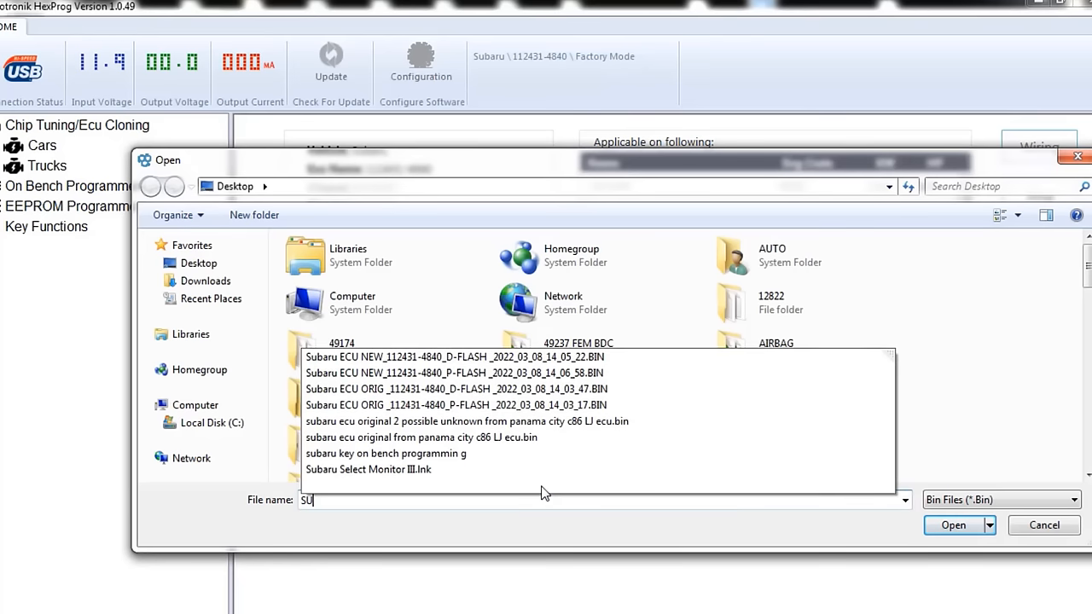
left_click(457, 407)
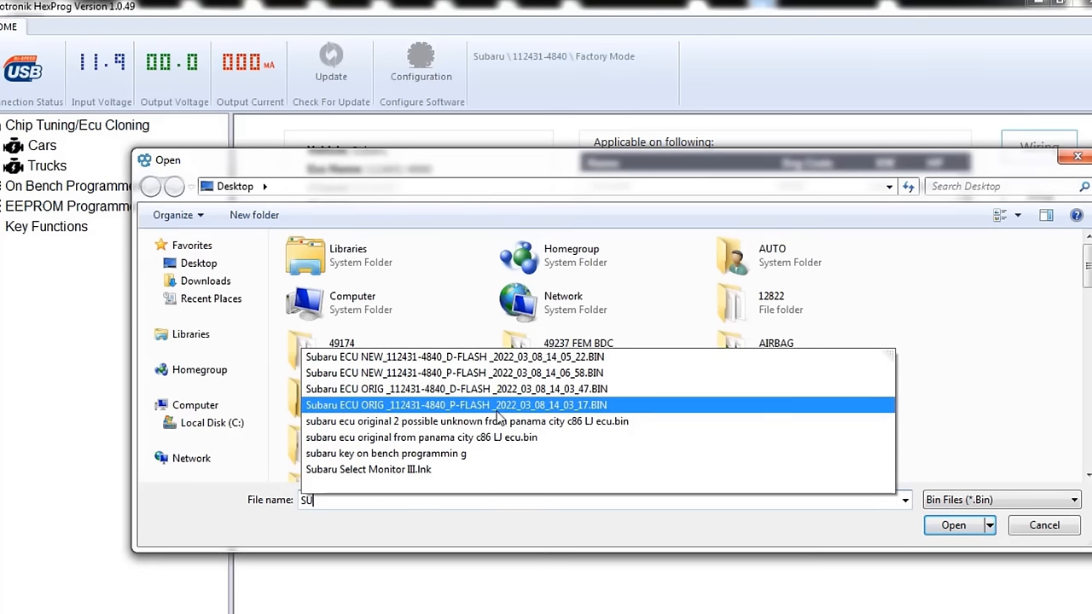
left_click(456, 404)
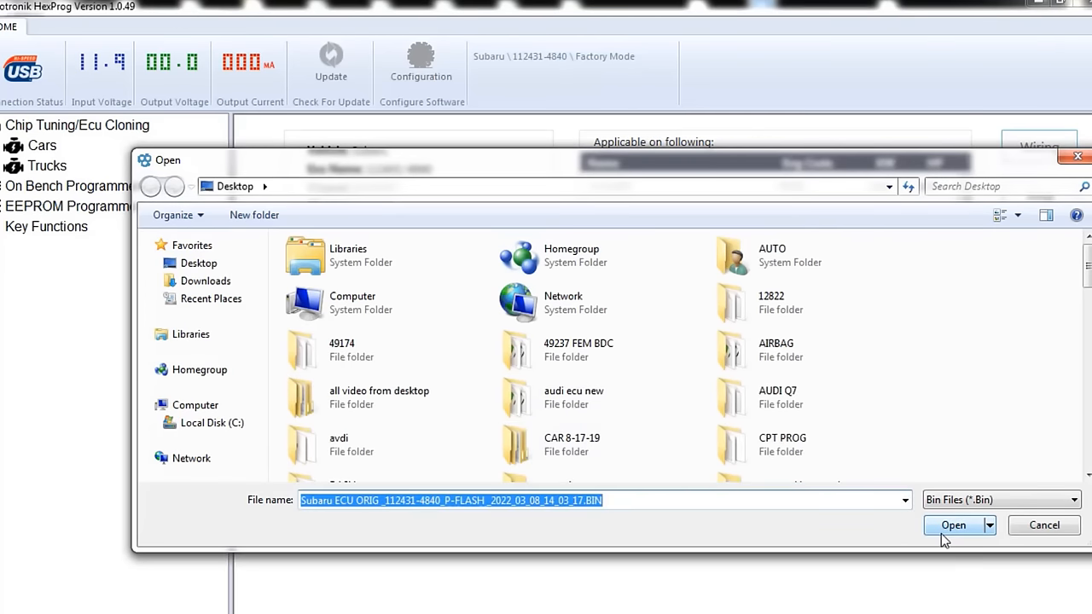
- Confirm the file and let the P-Flash write run to 100% Completed
left_click(953, 525)
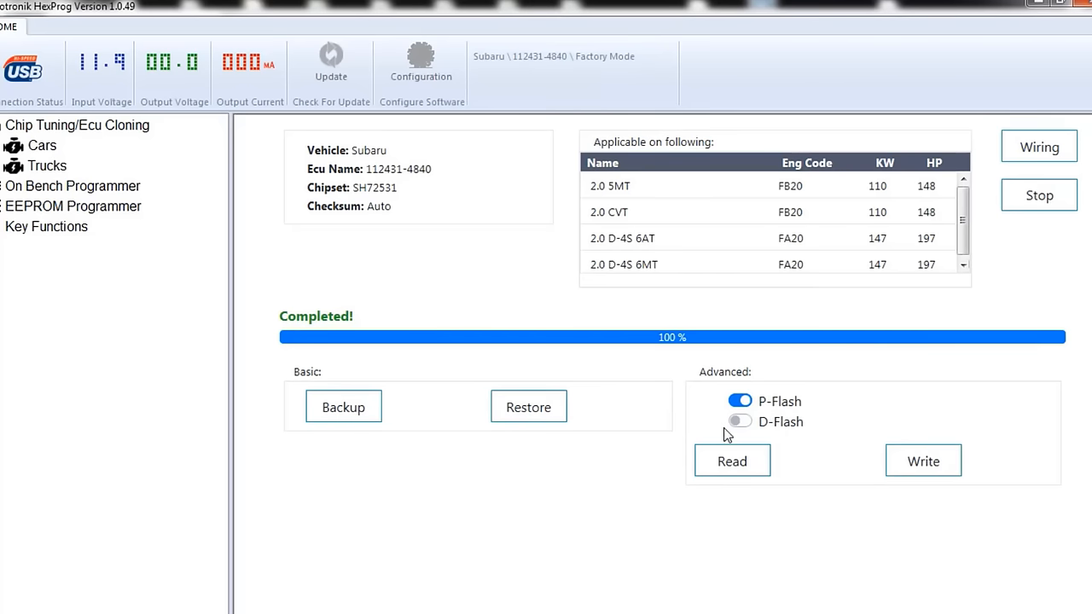
mouse_move(747, 437)
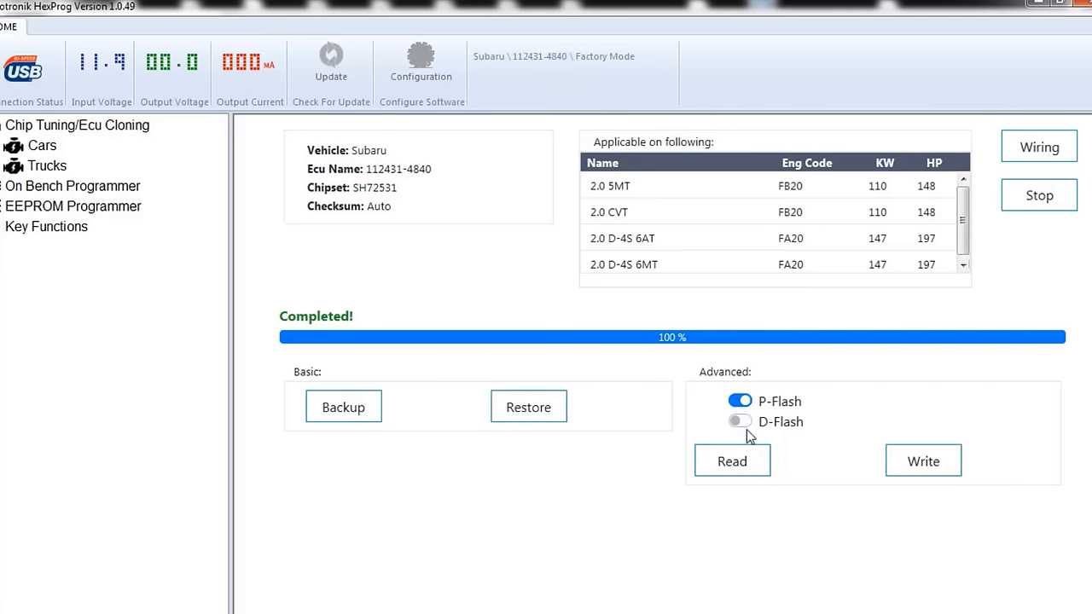
- Switch to D-Flash and begin writing the Subaru ECU ORIG D-FLASH .BIN file to the ECU
left_click(739, 420)
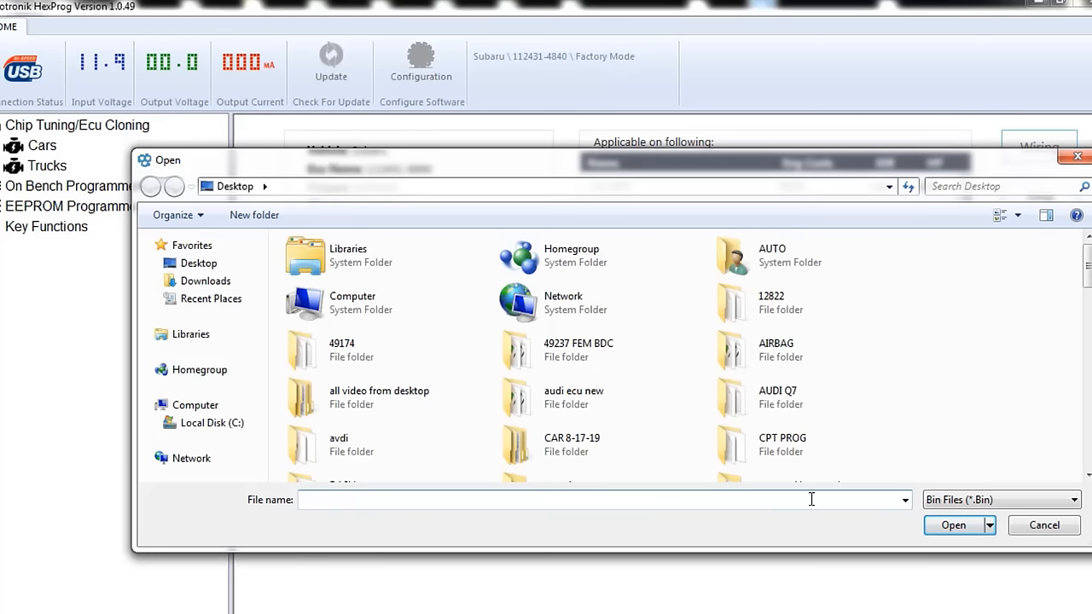
type("SD")
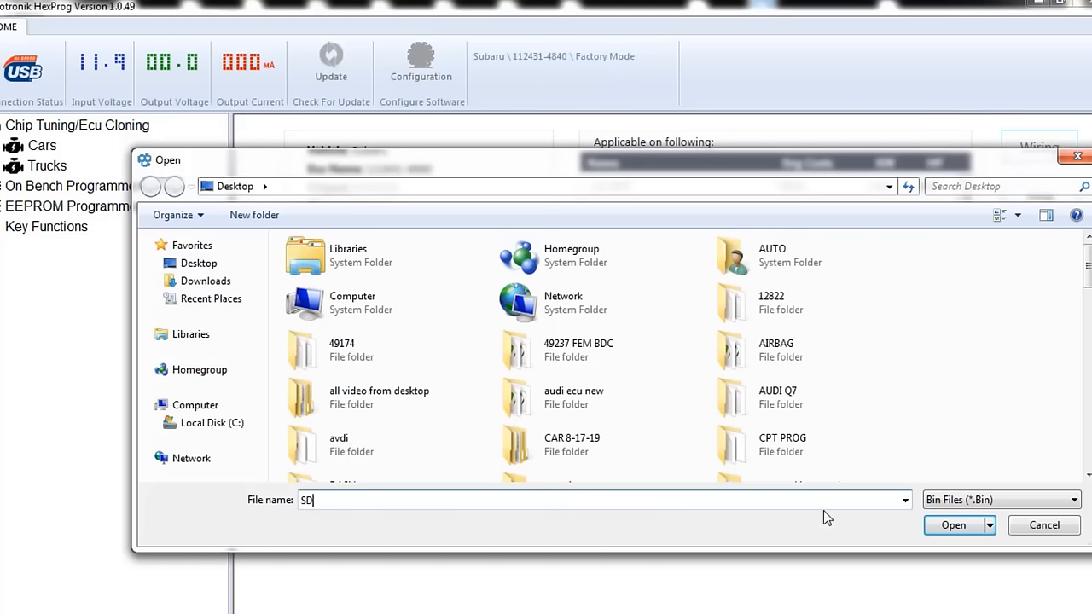
type("UB")
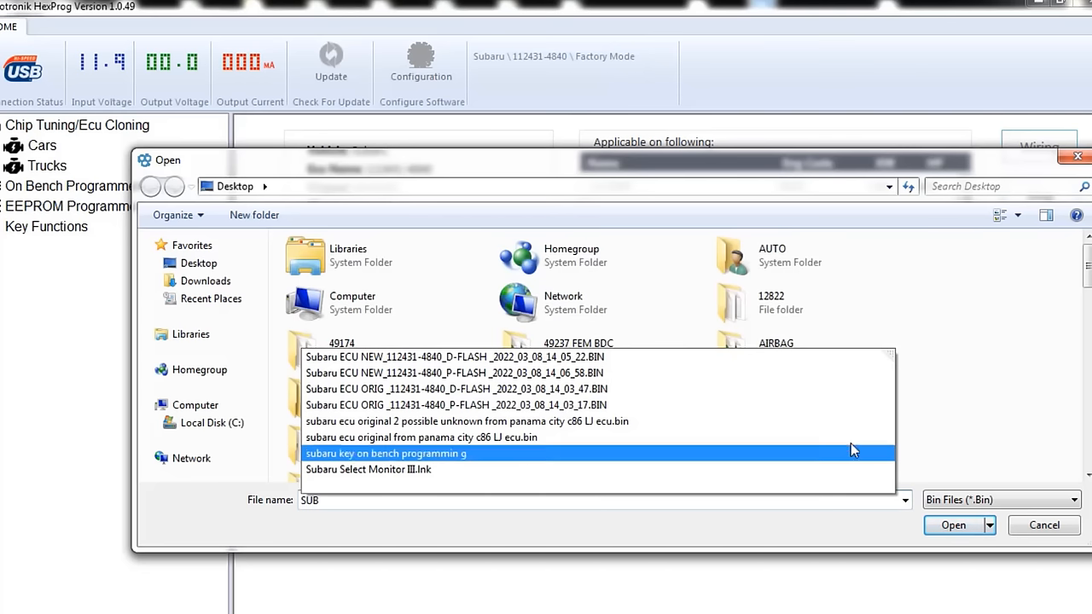
left_click(454, 404)
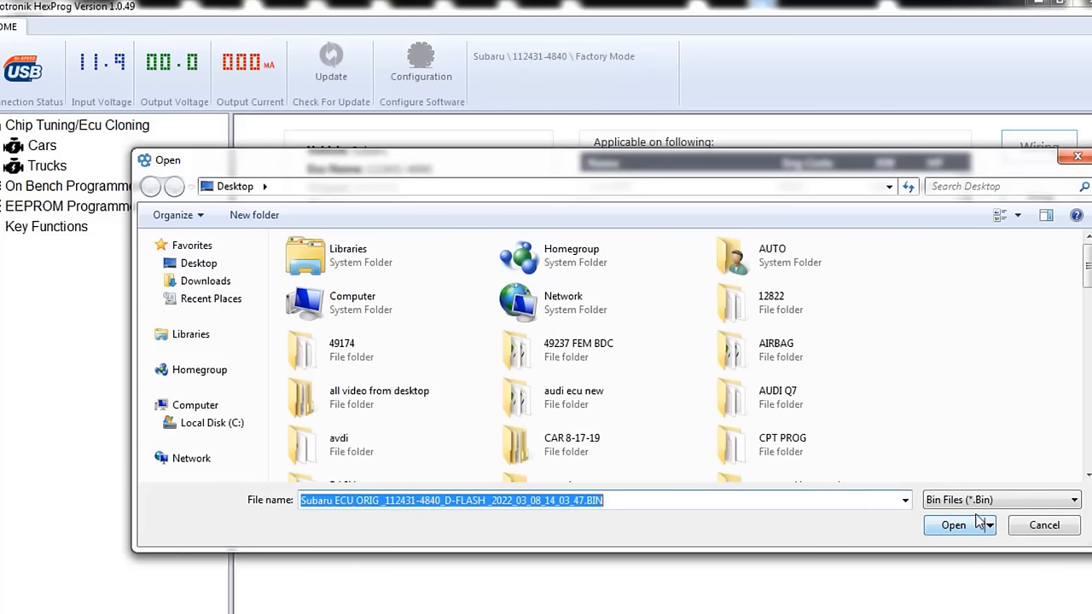
left_click(952, 525)
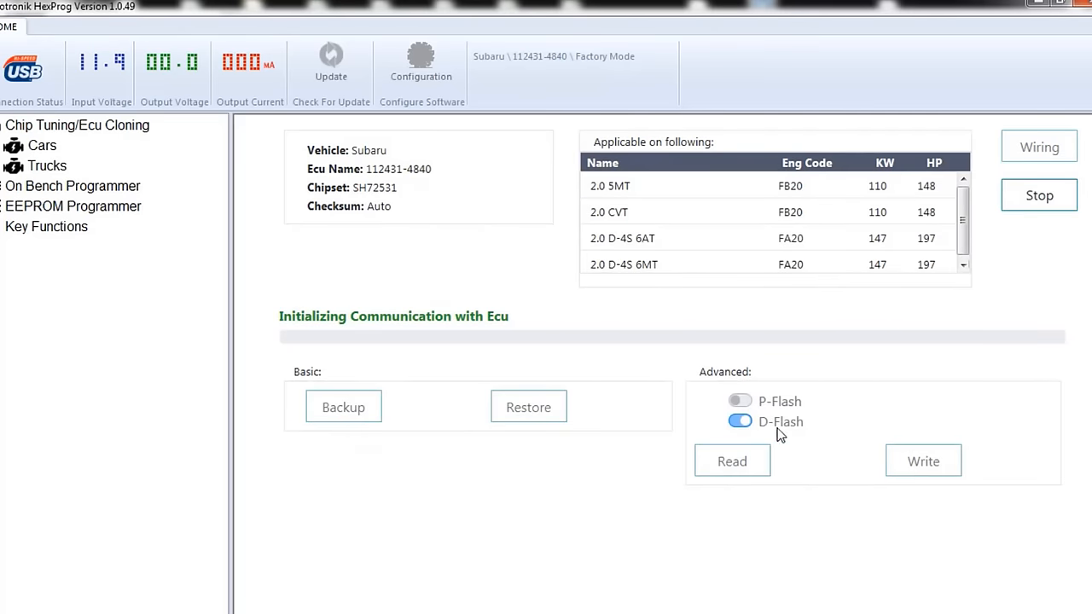